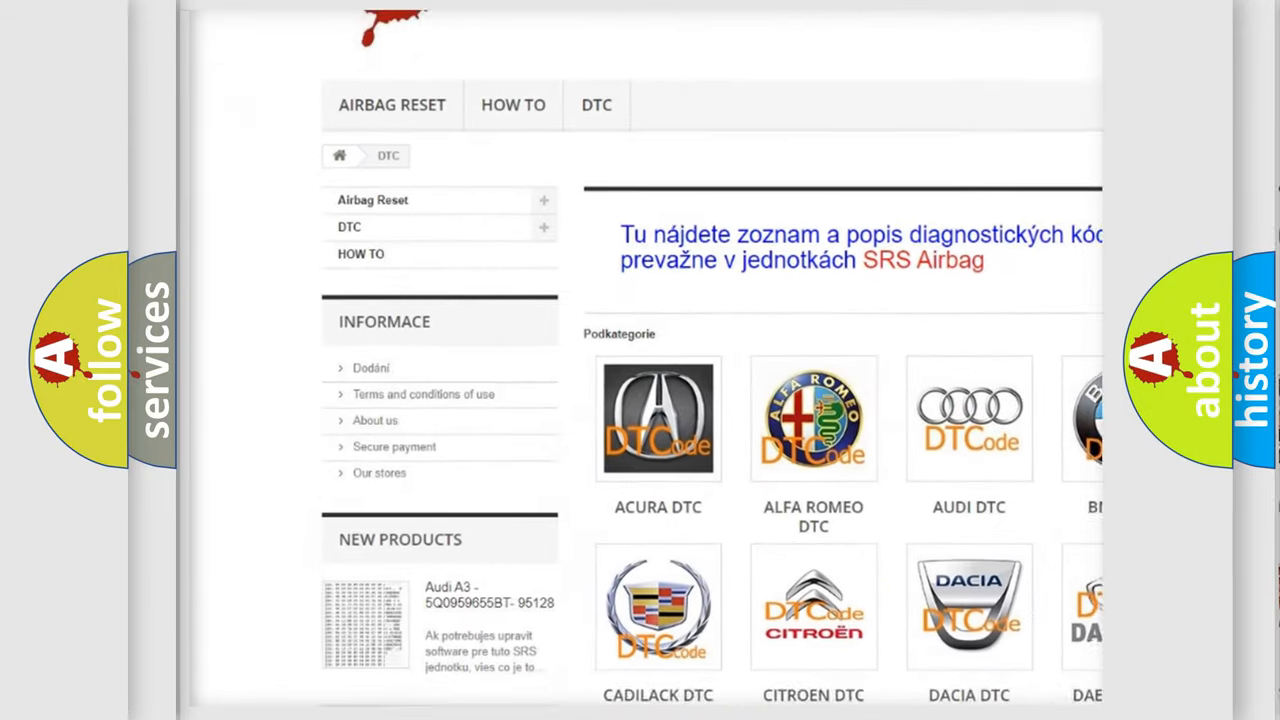
# Step: Scroll down past the car-brand logos to the list of B trouble codes
pyautogui.scroll(-3)
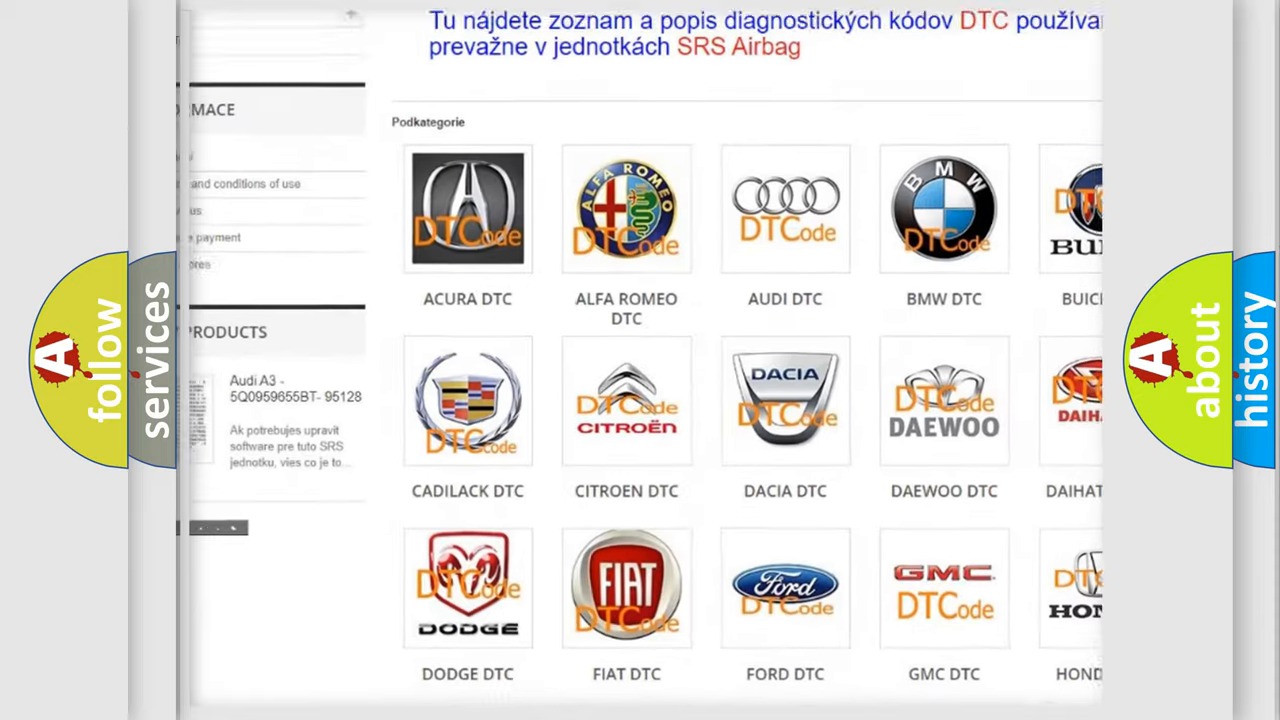
pyautogui.scroll(-3)
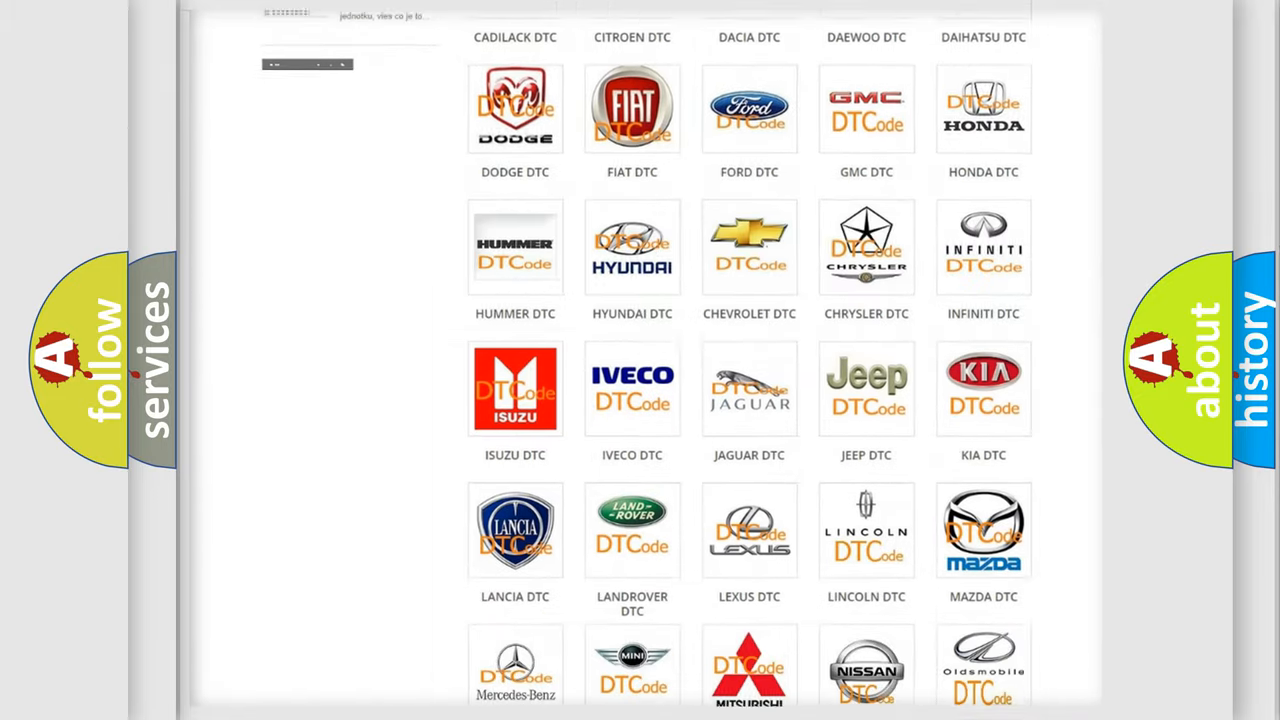
pyautogui.scroll(-3)
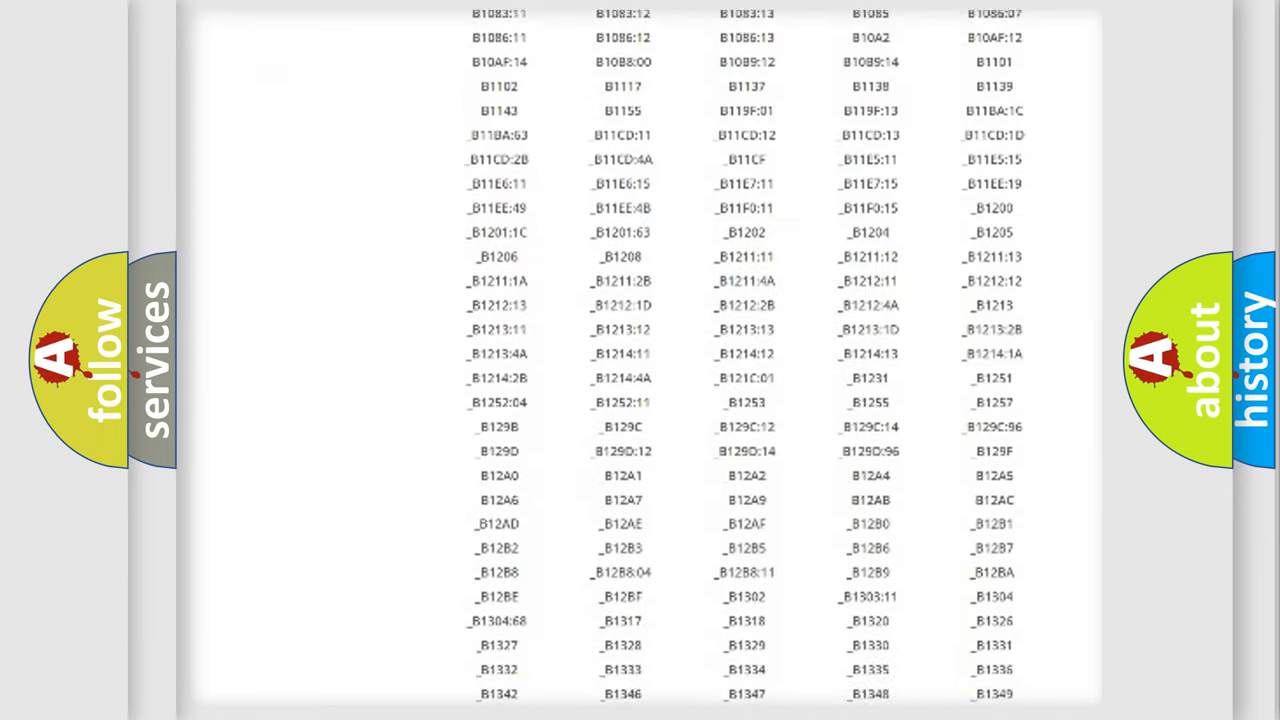
pyautogui.scroll(-3)
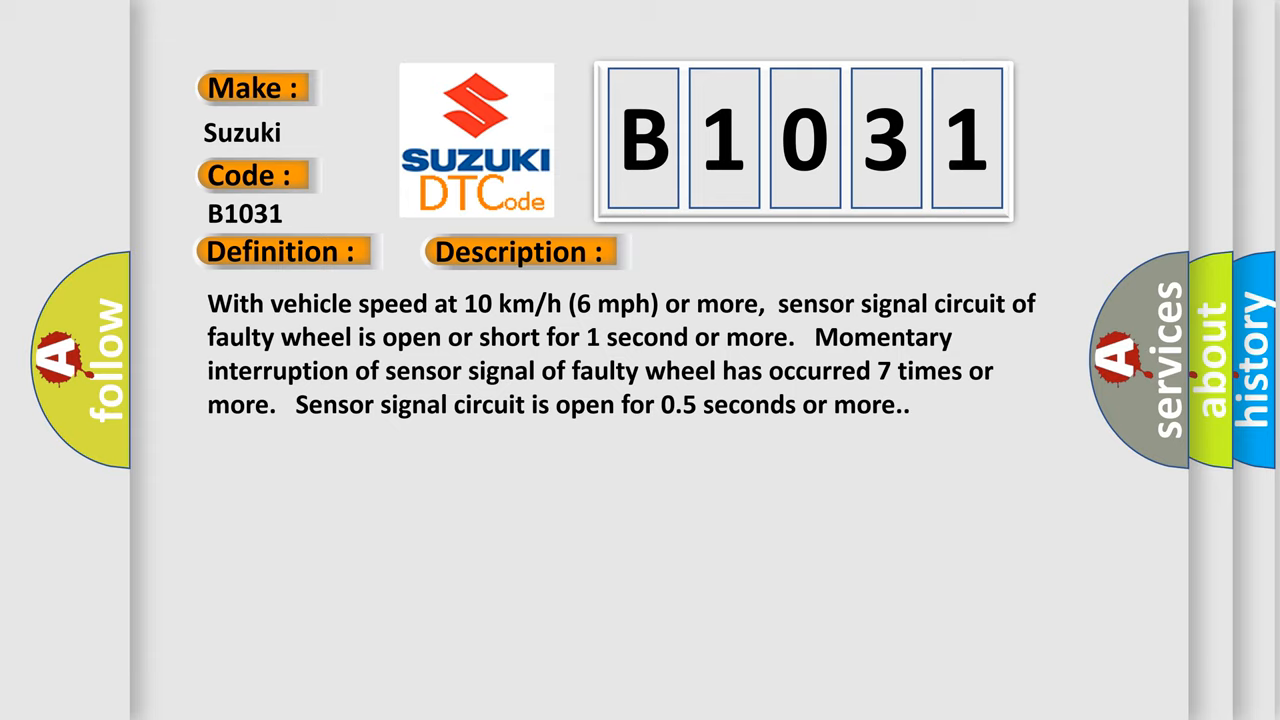
# Step: Advance the slideshow to the B1031 Description: wheel sensor circuit open or short at 10 km/h
pyautogui.click(732, 251)
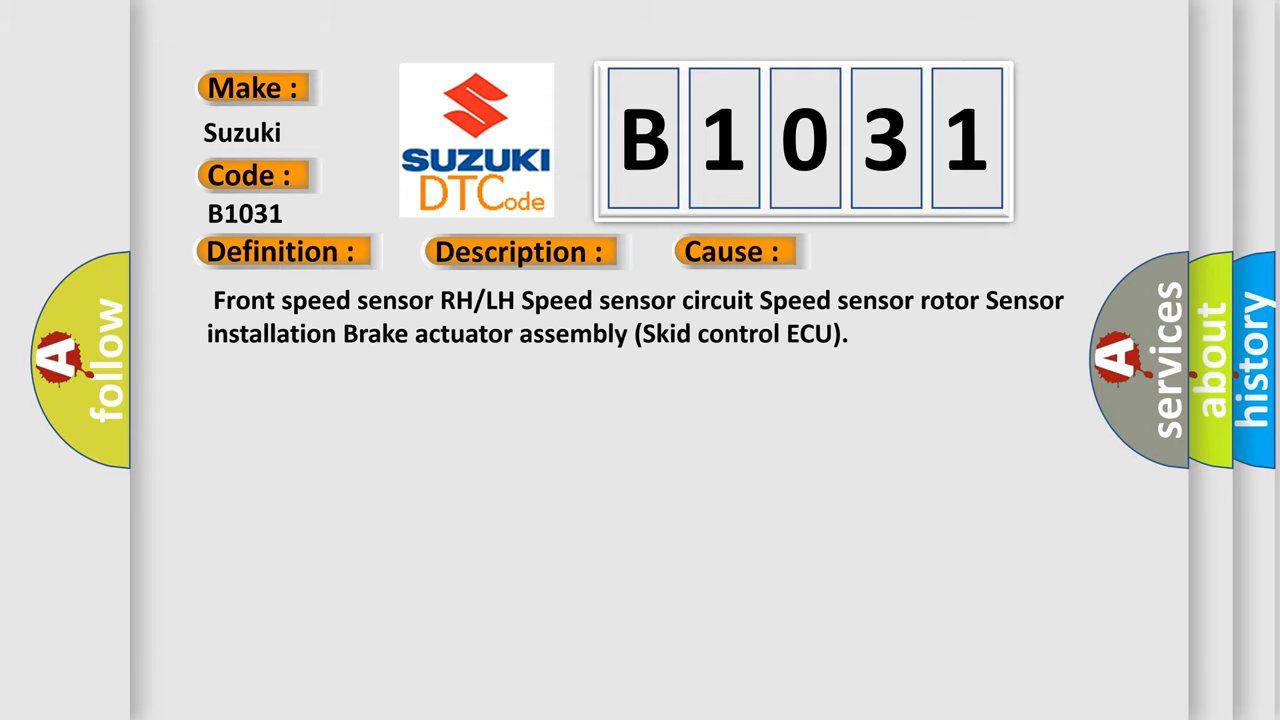